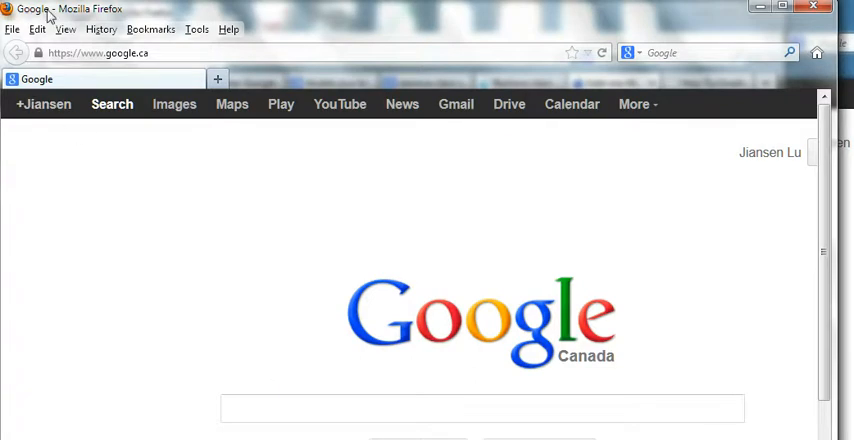
mouse_move(196, 28)
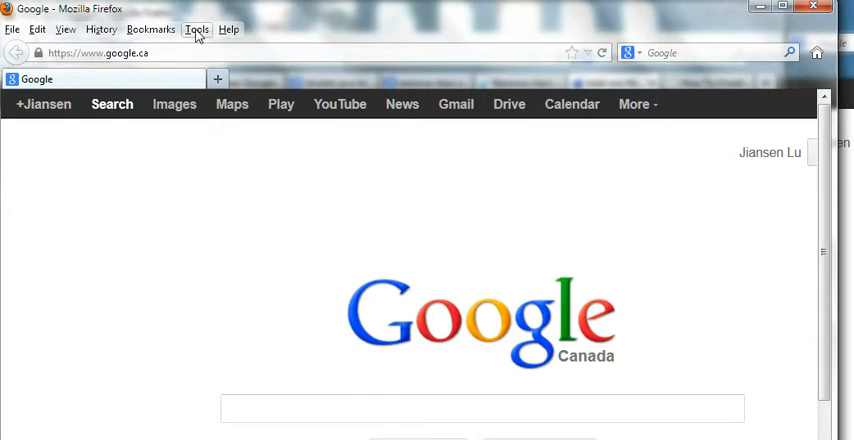
Step: Bring up the Tools menu over the Google Canada page
left_click(196, 28)
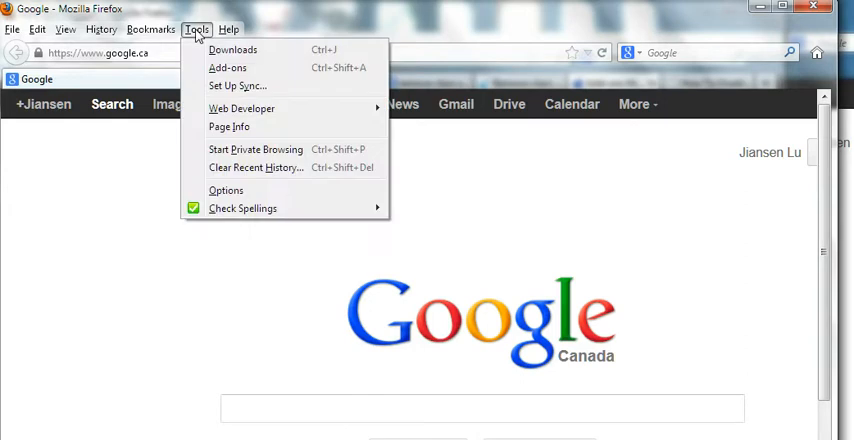
mouse_move(226, 68)
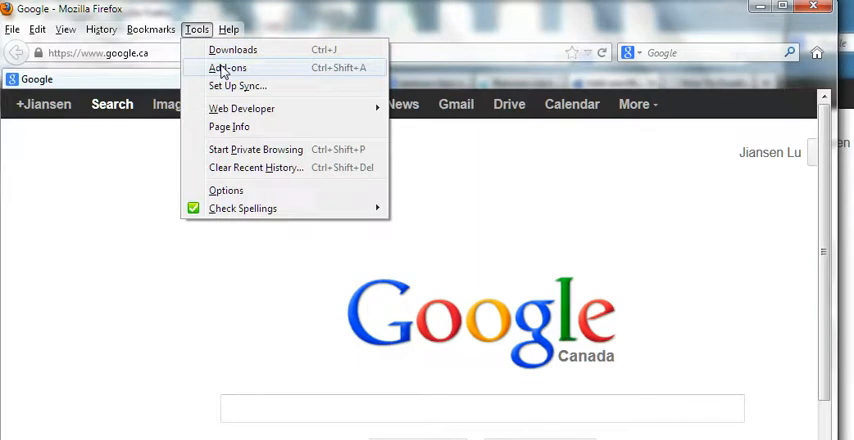
Step: Show the Add-ons Manager's Plugins list scrolled to the Java(TM) Platform SE 7 U10 plugin
left_click(224, 68)
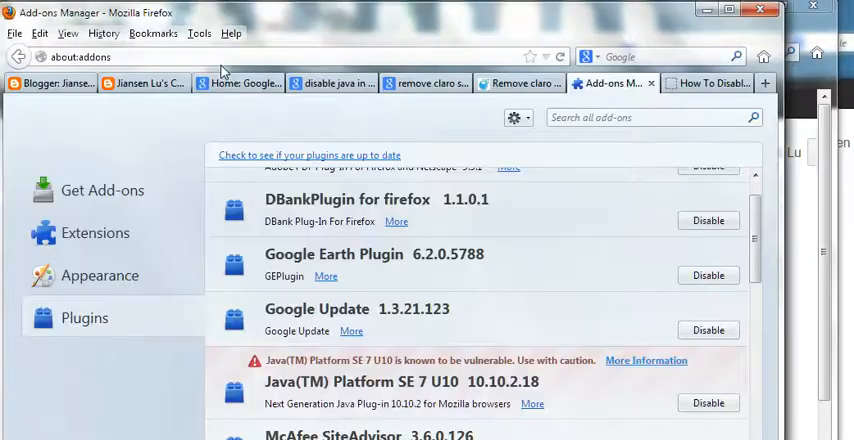
mouse_move(258, 152)
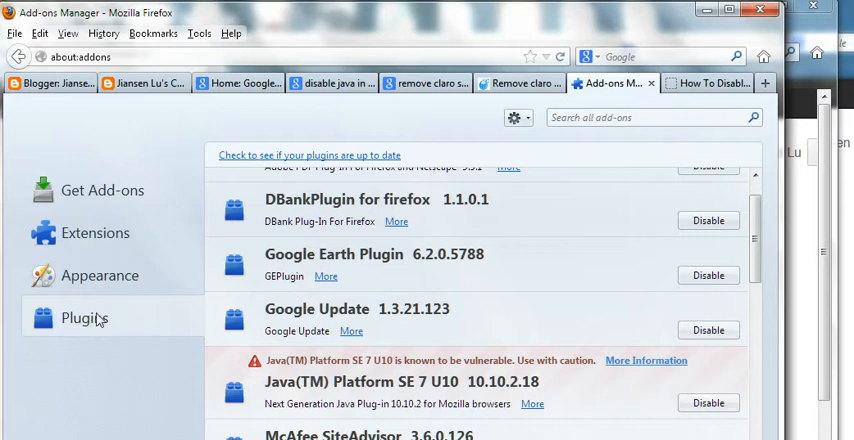
mouse_move(72, 324)
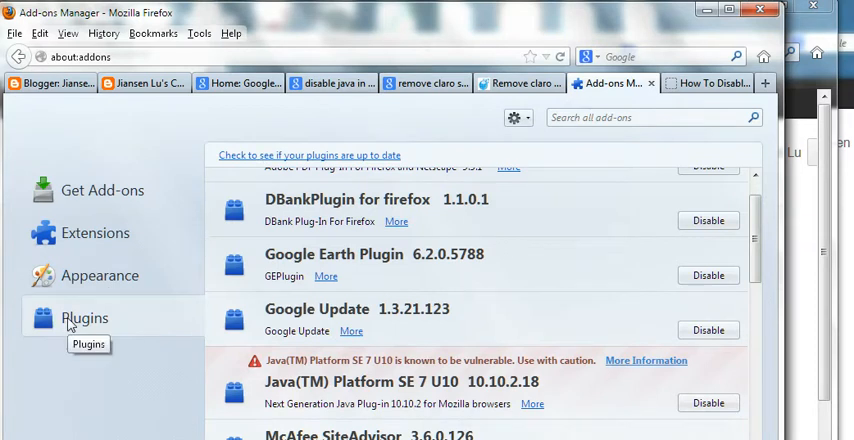
mouse_move(752, 278)
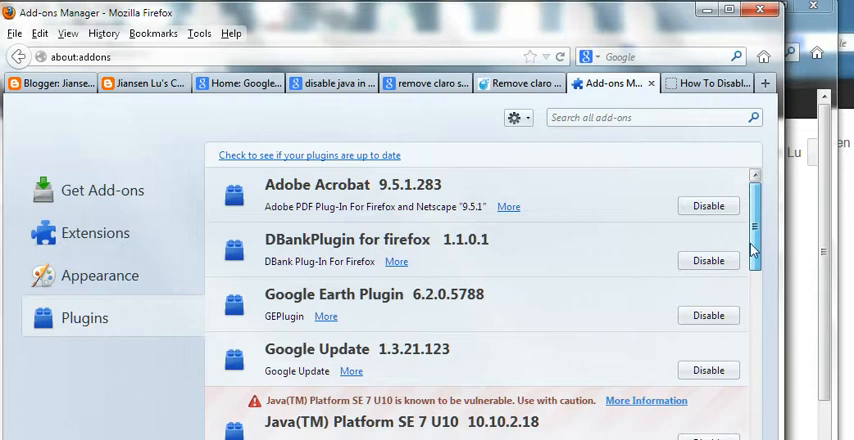
scroll("down", 3)
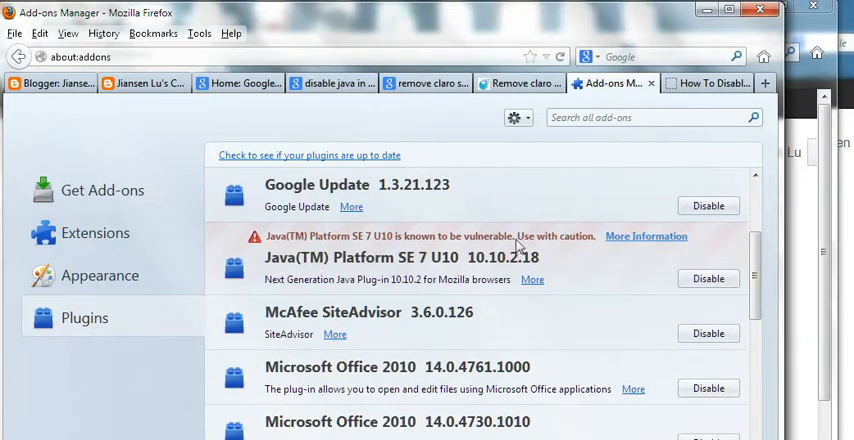
mouse_move(624, 272)
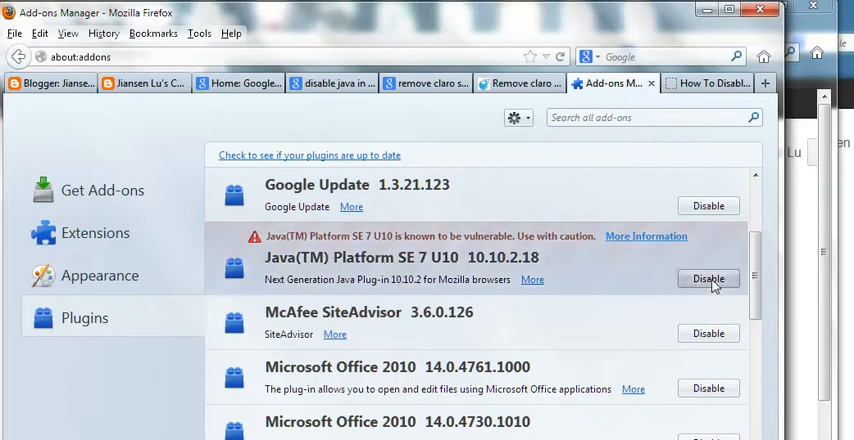
left_click(708, 278)
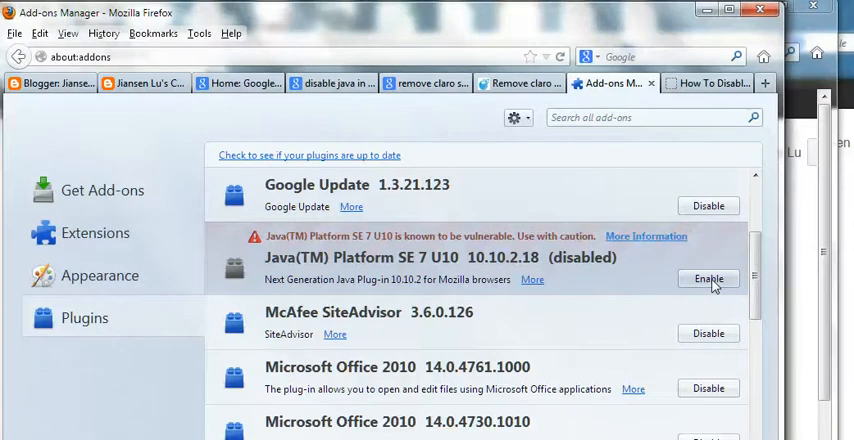
left_click(708, 280)
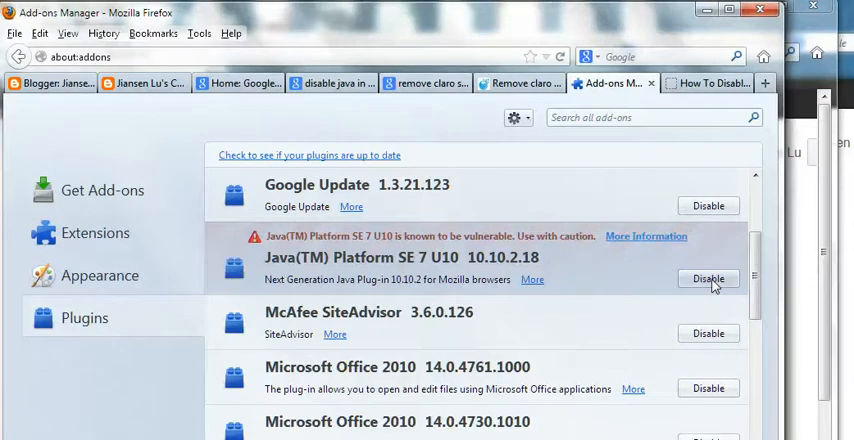
scroll("down", 3)
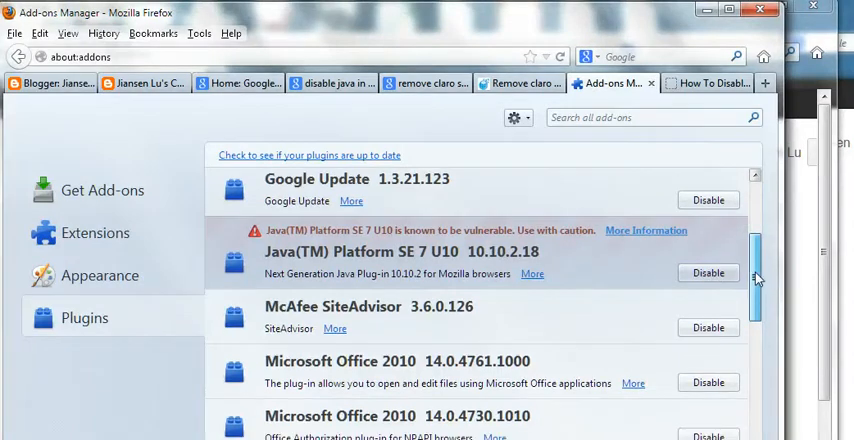
scroll("down", 3)
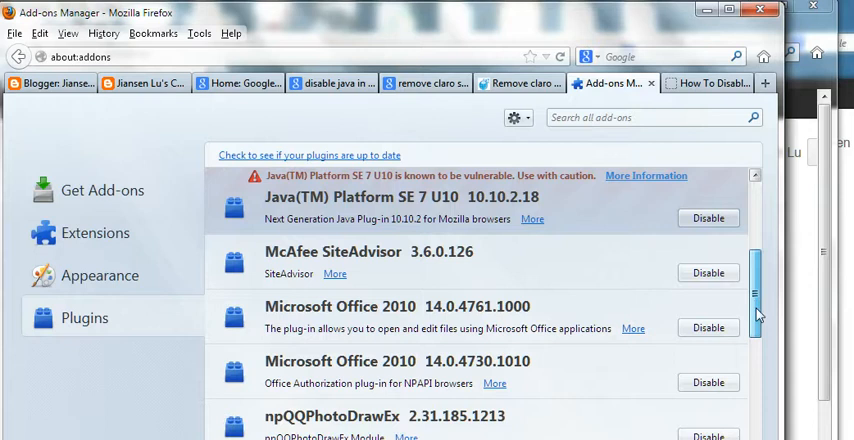
scroll("down", 3)
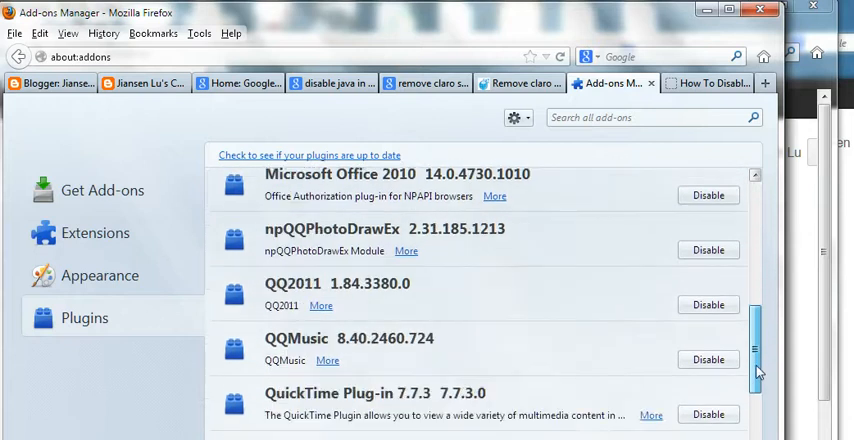
scroll("down", 3)
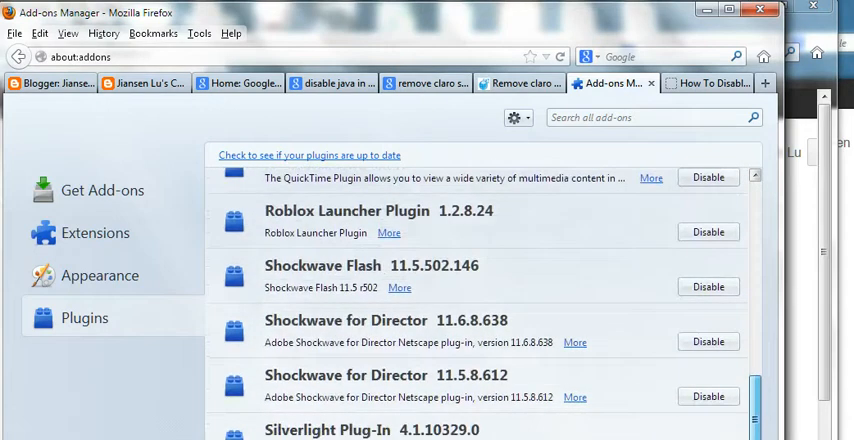
scroll("down", 3)
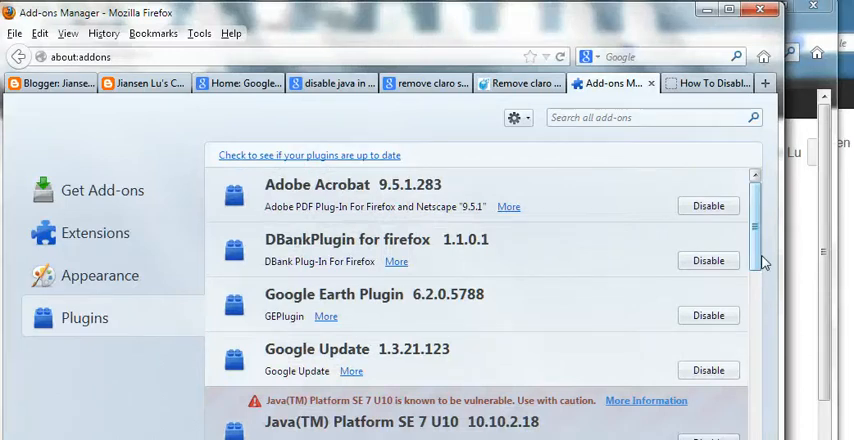
scroll("down", 3)
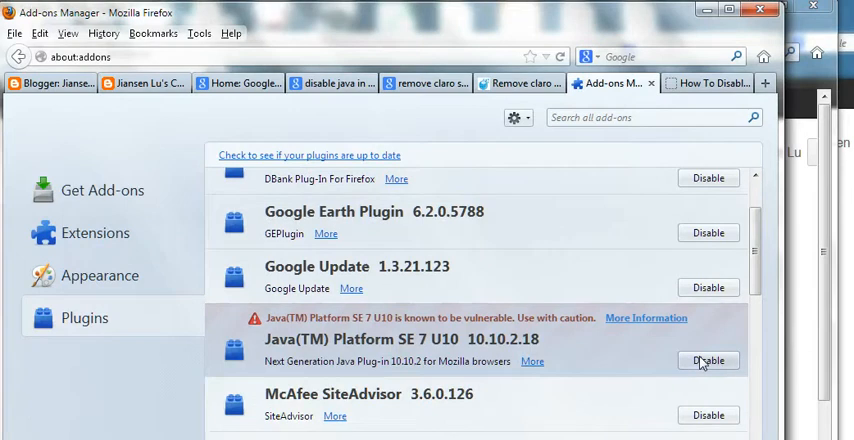
Step: Disable the Java(TM) Platform SE 7 U10 plugin in the Plugins list
left_click(708, 360)
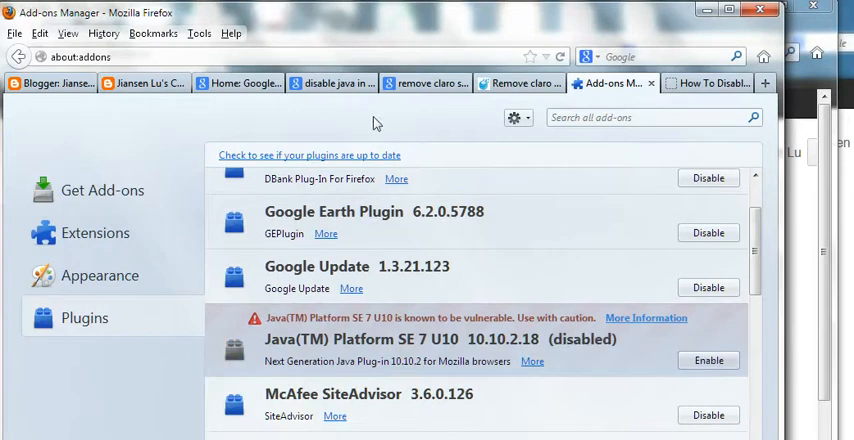
mouse_move(742, 196)
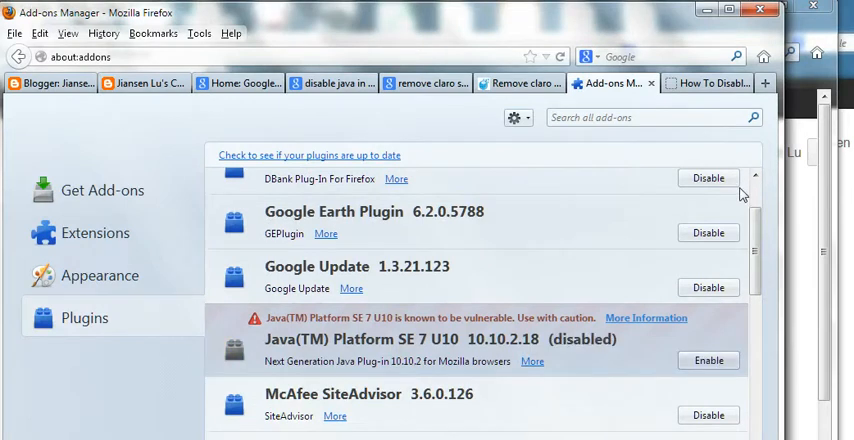